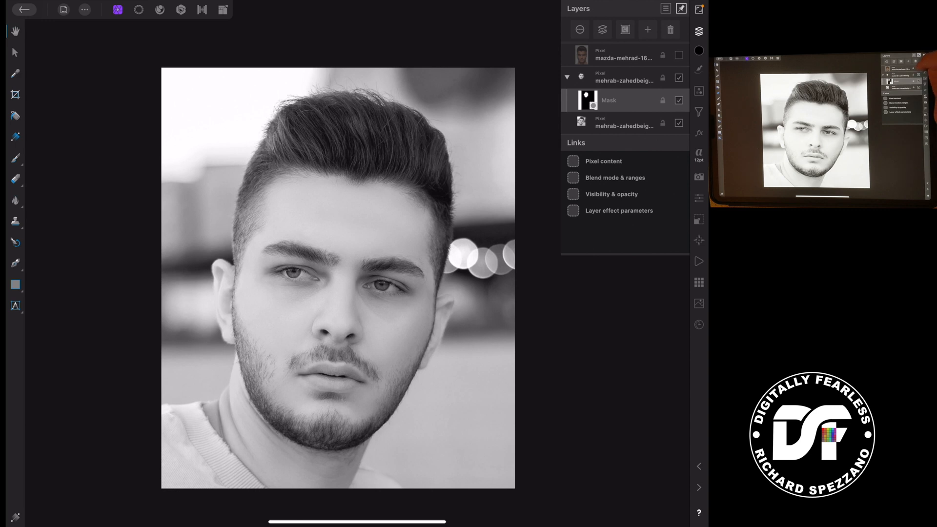
Compare the masked face alone against the full portrait and the colour reference photo by toggling layer visibility
left_click(679, 55)
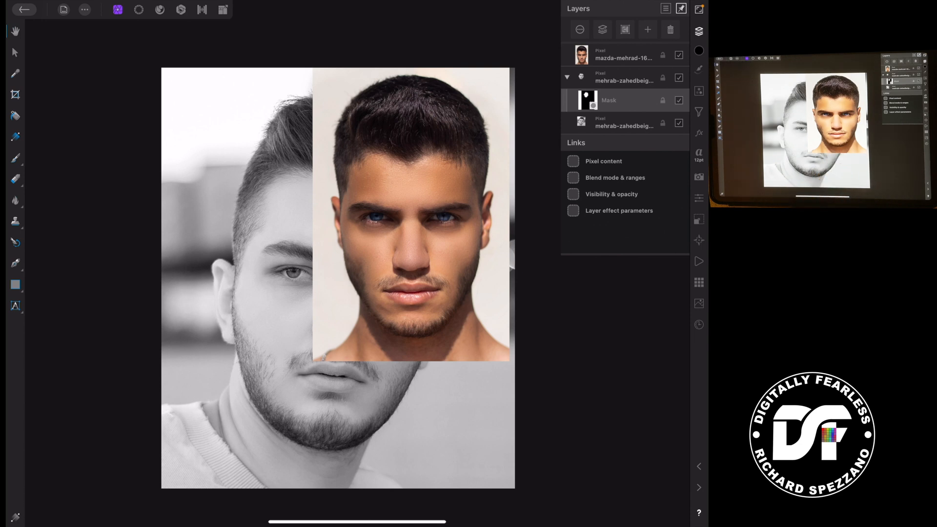
left_click(678, 55)
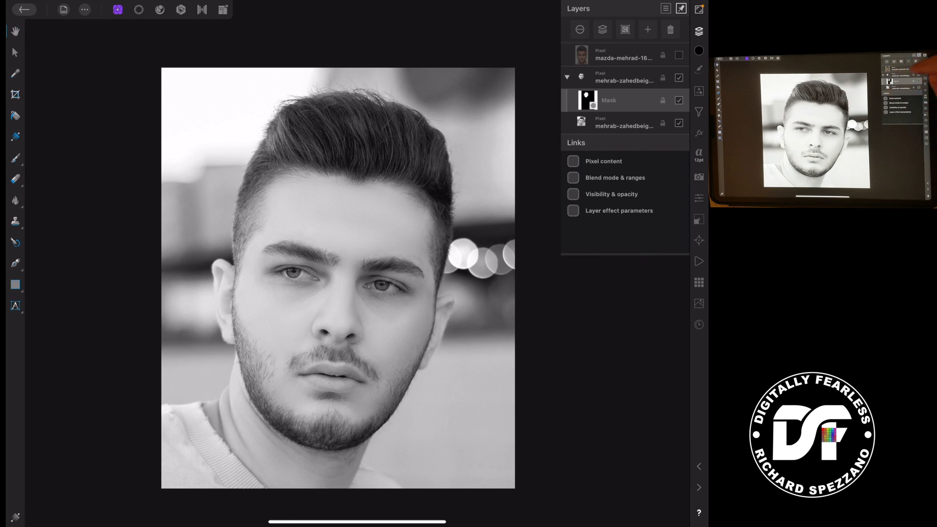
left_click(623, 123)
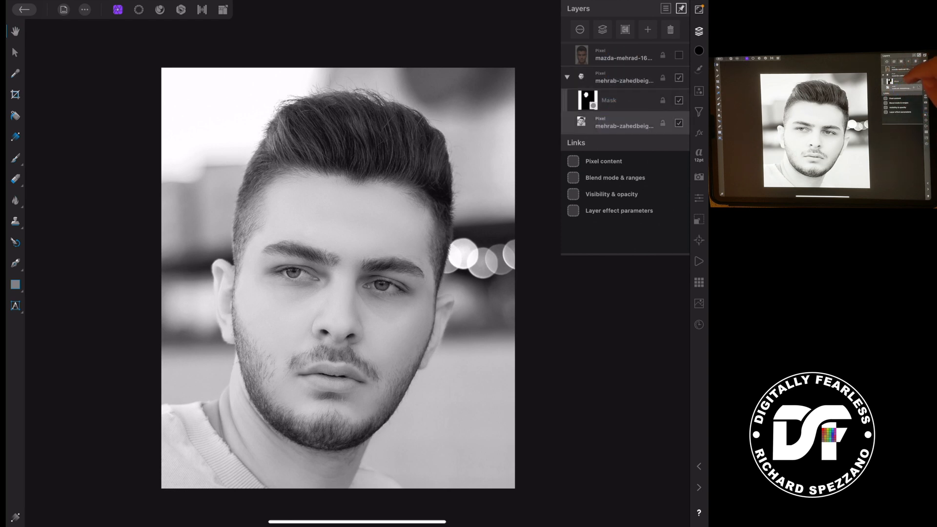
left_click(679, 78)
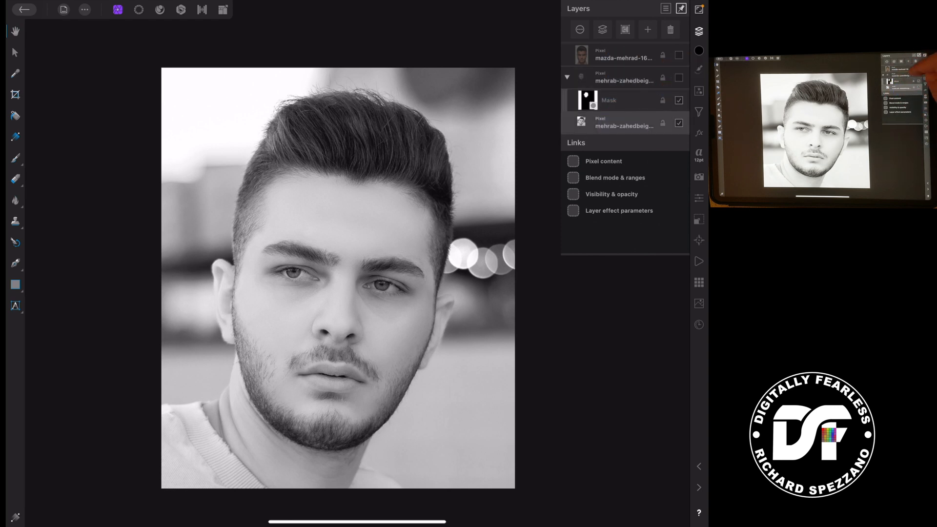
left_click(679, 78)
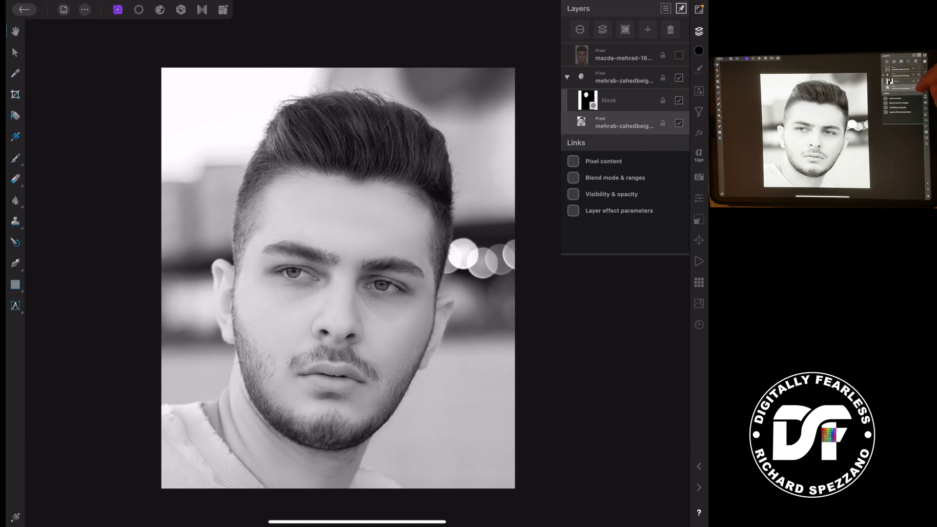
left_click(679, 123)
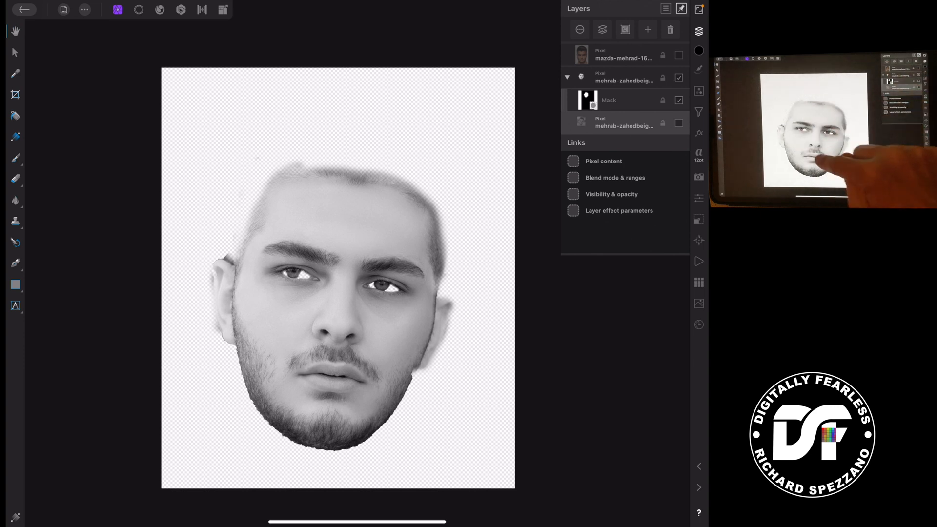
left_click(678, 123)
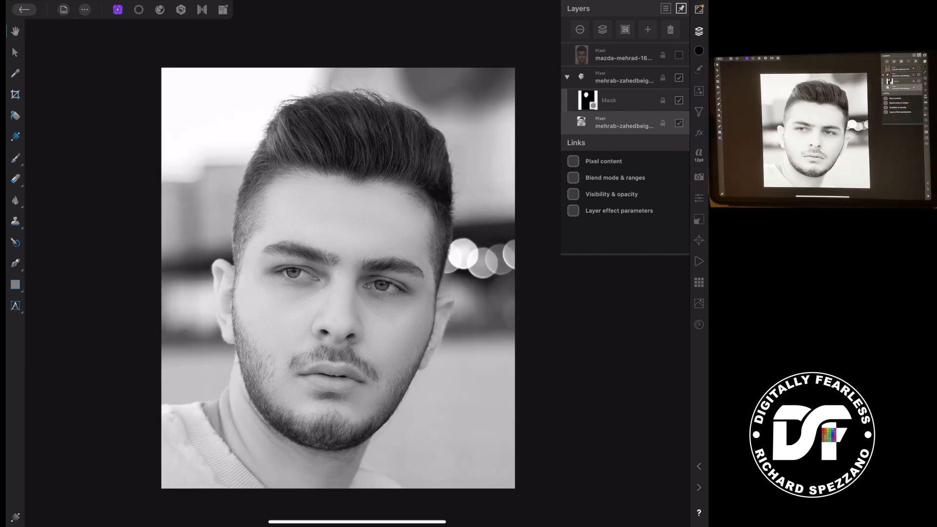
left_click(679, 54)
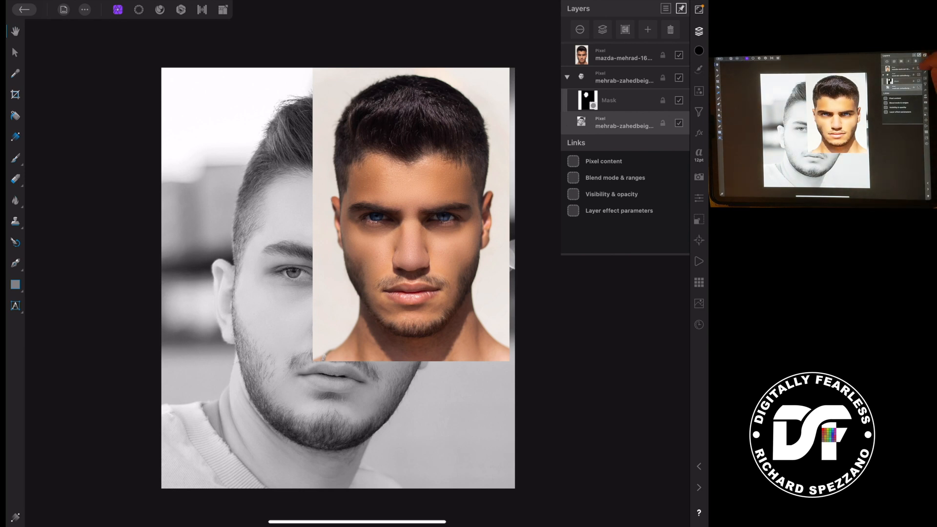
left_click(679, 55)
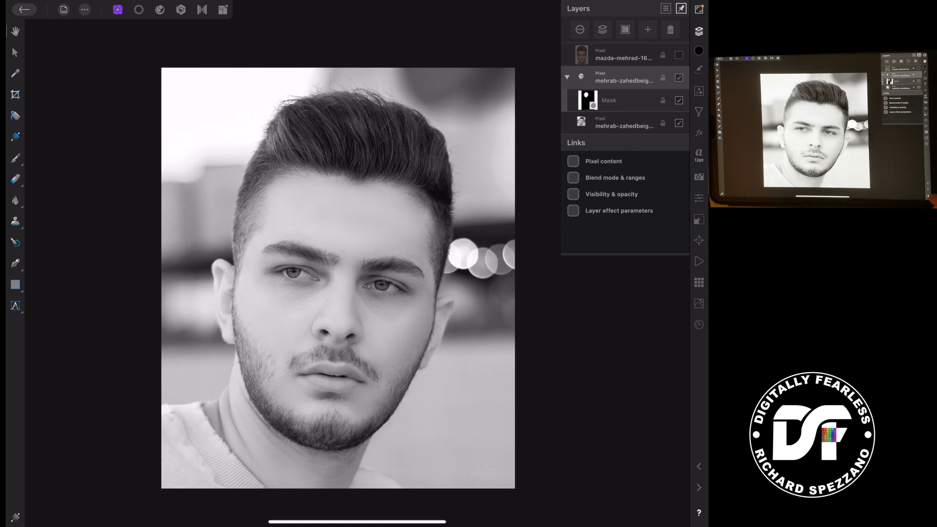
Add a Gradient Map adjustment nested inside the masked face group, with the reference photo shown for sampling
left_click(697, 512)
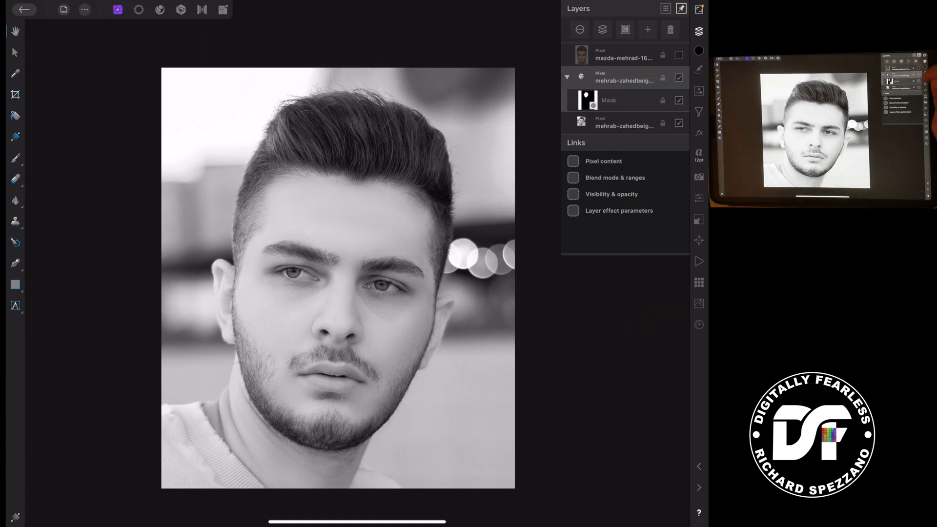
left_click(613, 191)
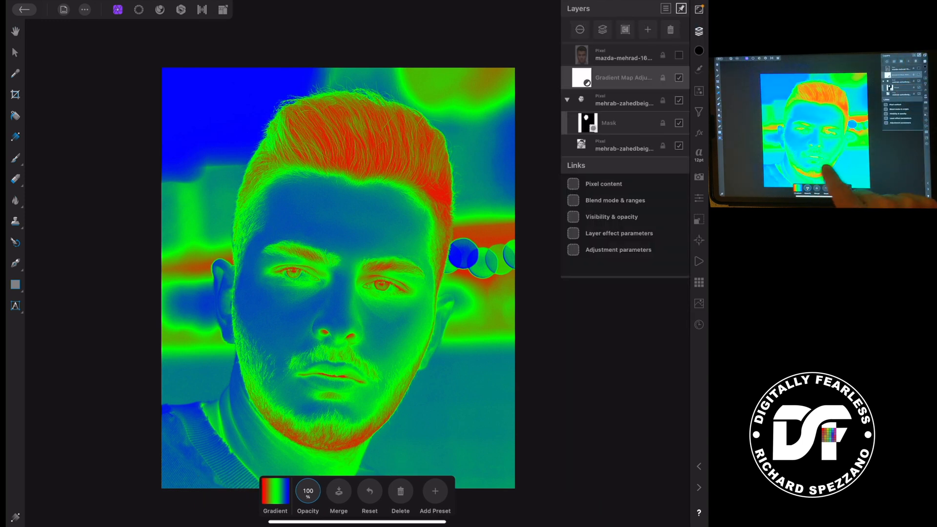
left_click(582, 78)
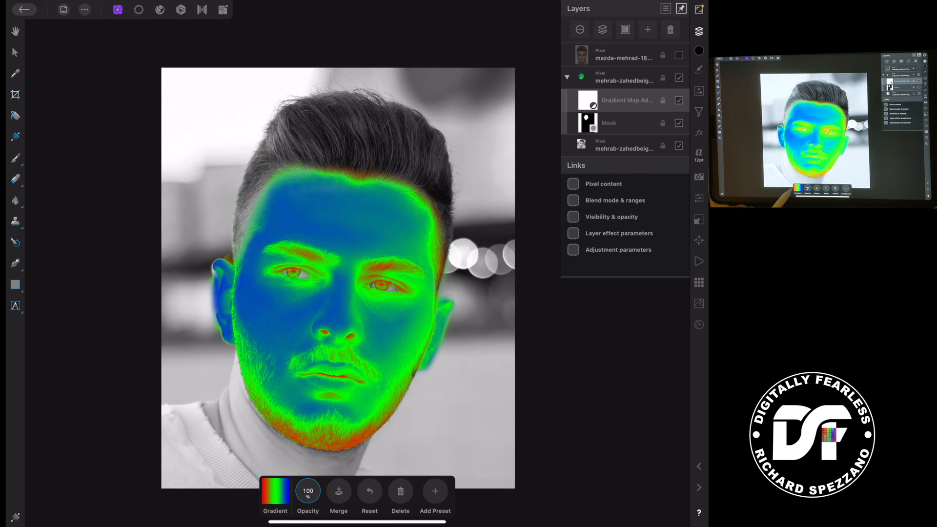
left_click(275, 495)
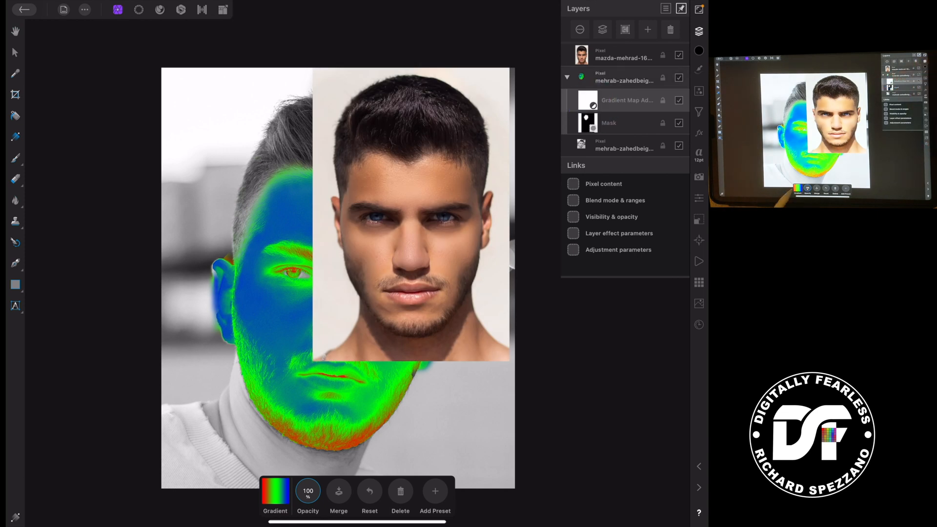
Give the gradient's shadows stop a dark sampled skin tone and select the middle stop
left_click(275, 495)
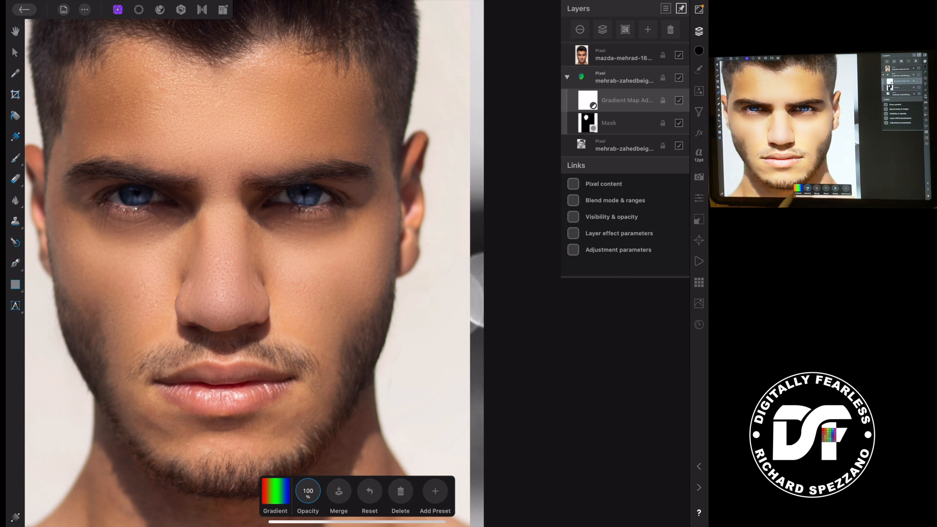
left_click(275, 496)
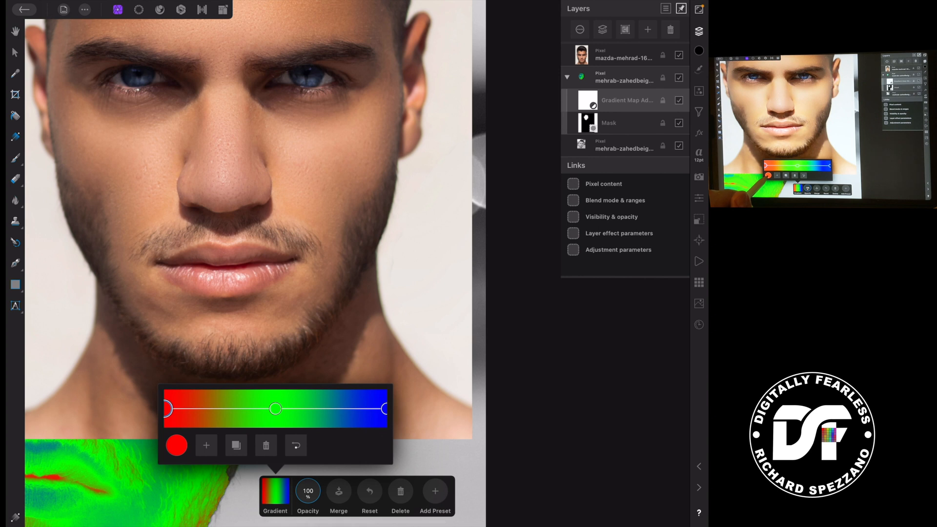
left_click(177, 446)
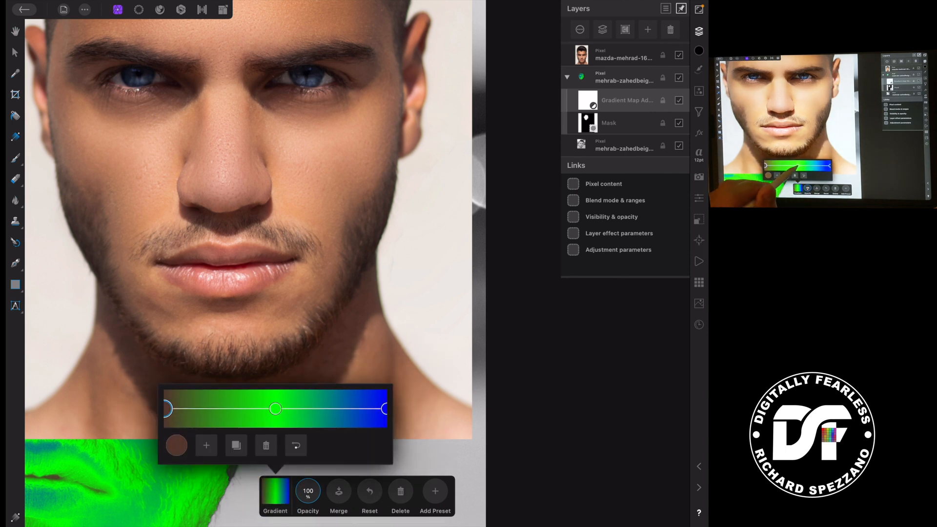
left_click(176, 445)
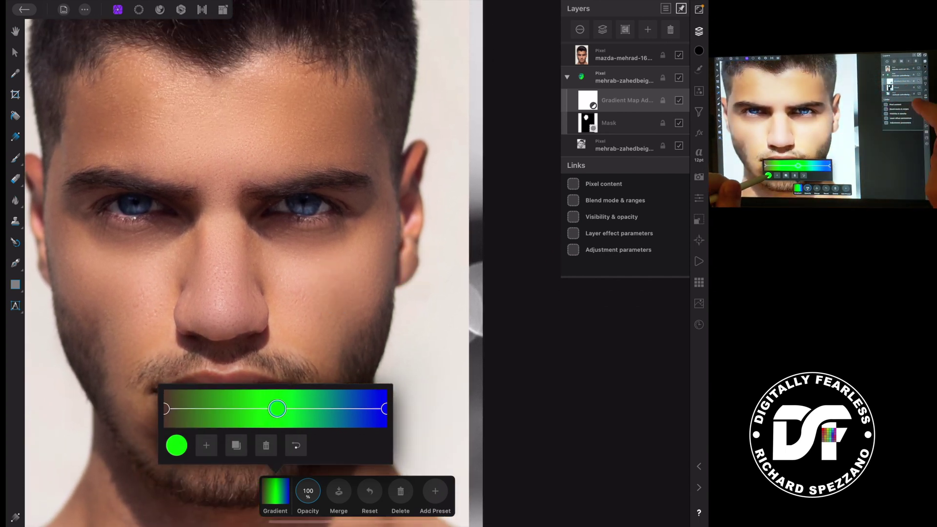
Recolour the middle stop with a sampled warm brown skin tone, leaving the brightest stop blue
left_click(176, 445)
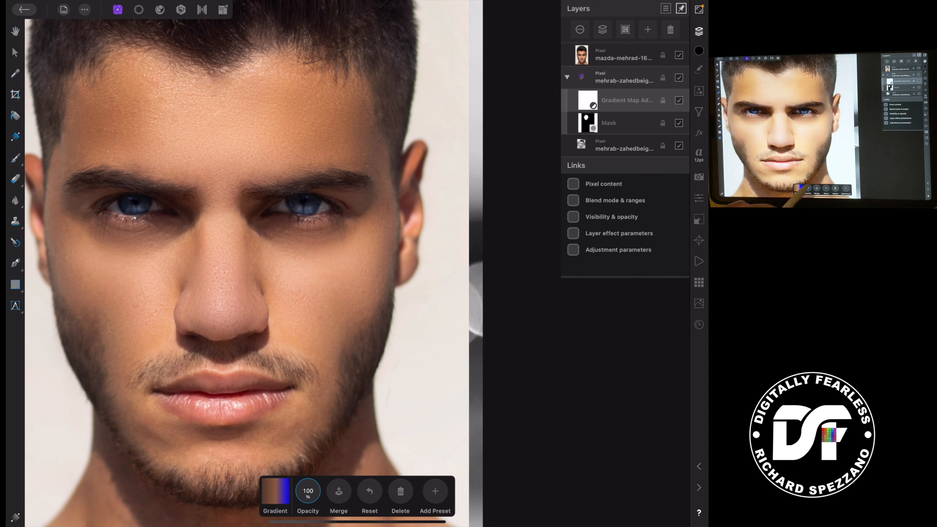
left_click(275, 491)
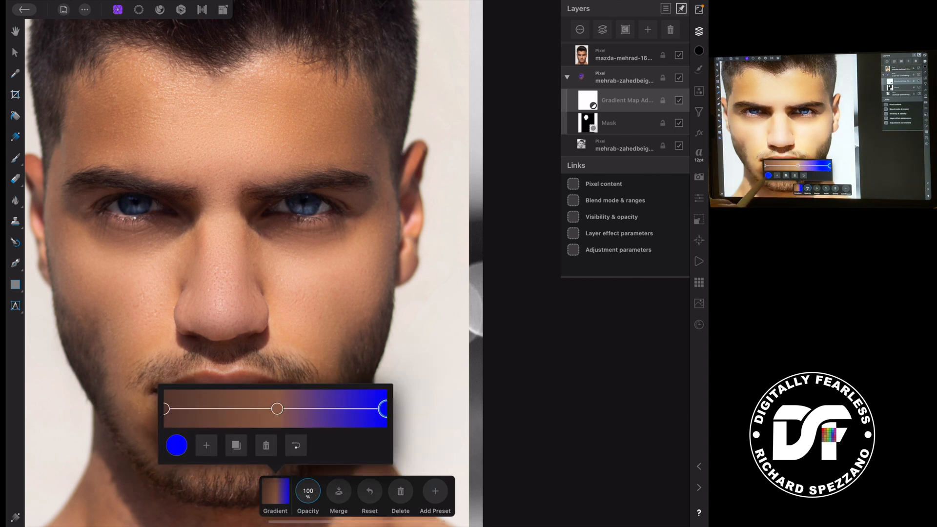
left_click(177, 445)
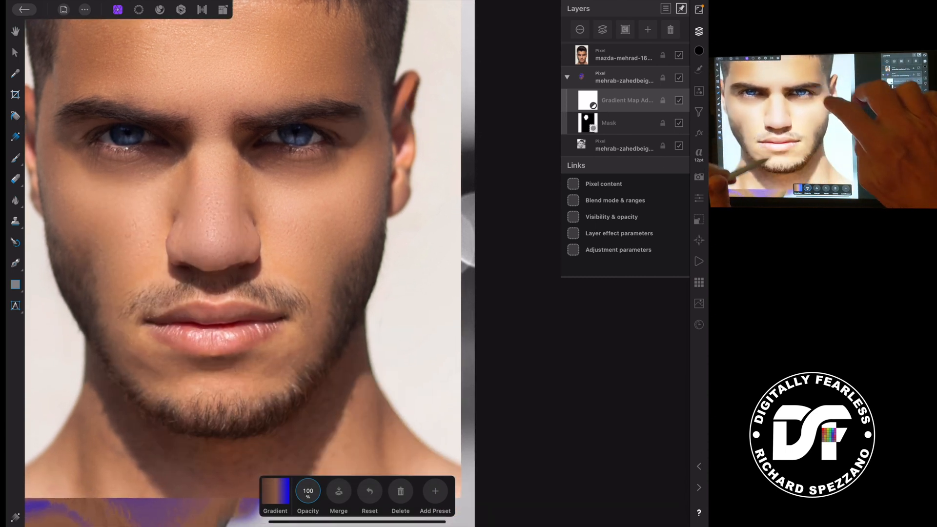
left_click(275, 490)
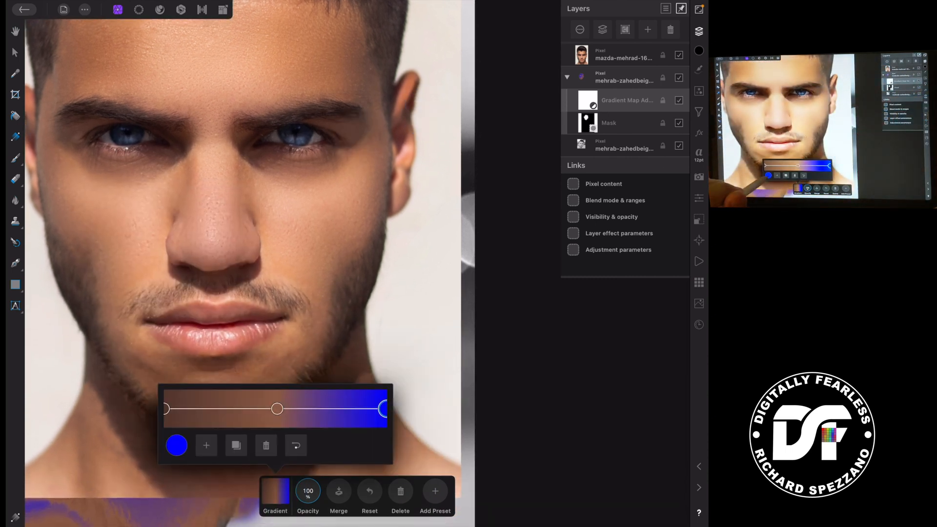
Change the Gradient Map adjustment's blend mode from Normal to Overlay
left_click(177, 445)
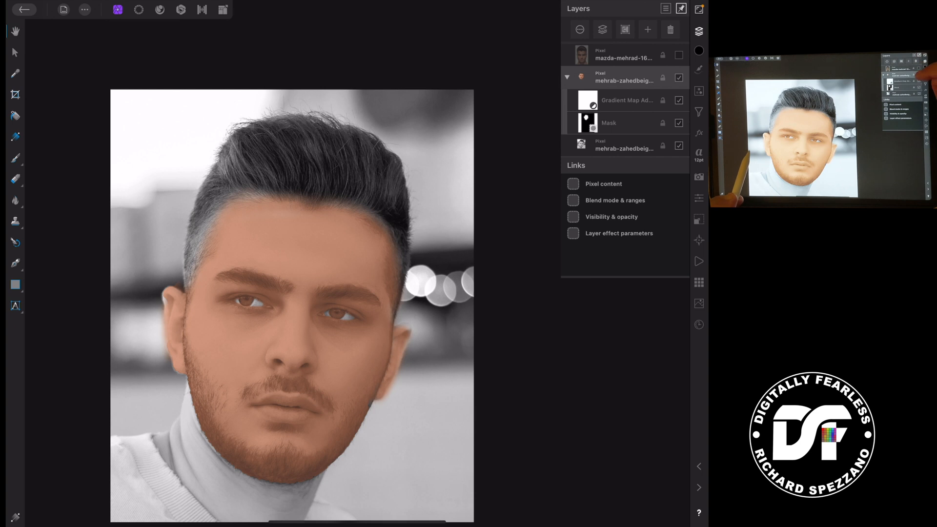
left_click(626, 99)
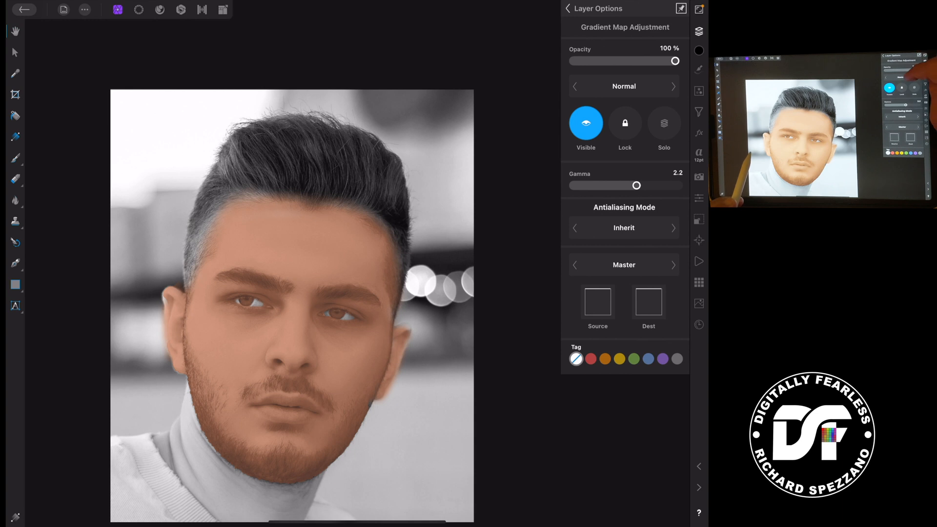
left_click(624, 86)
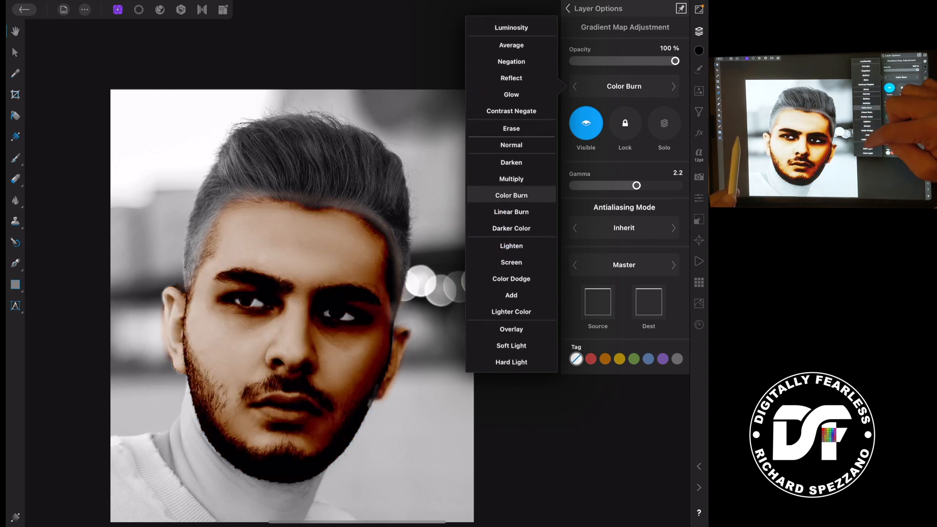
left_click(511, 329)
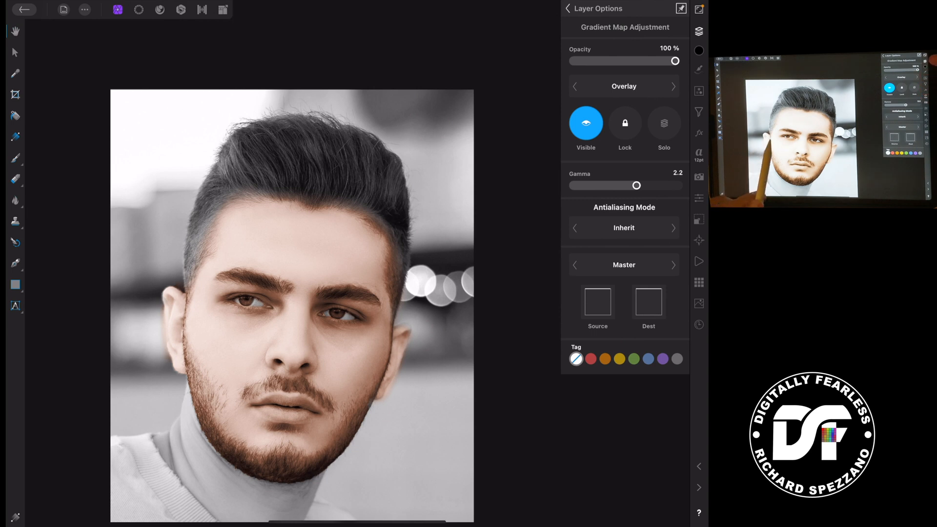
Duplicate the Gradient Map and add a Levels adjustment with gamma 1.26 and output white 74%
left_click(567, 9)
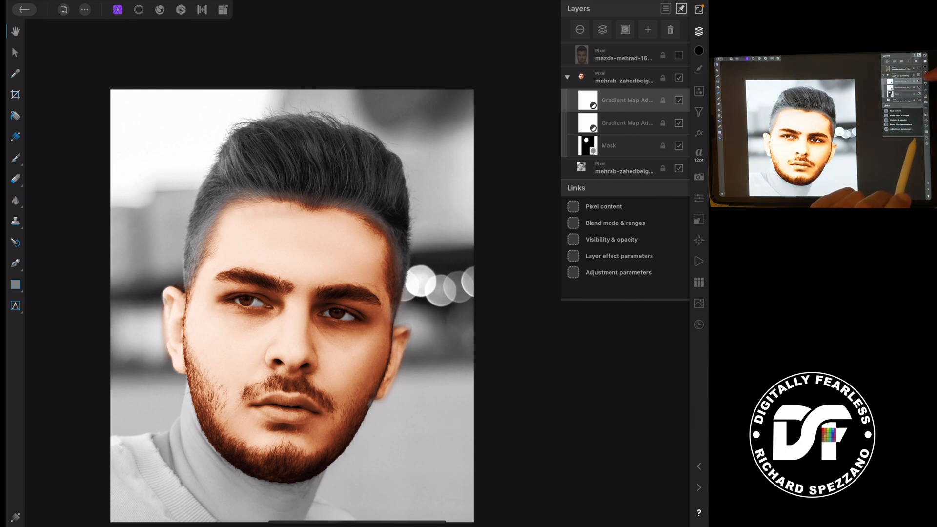
left_click(699, 91)
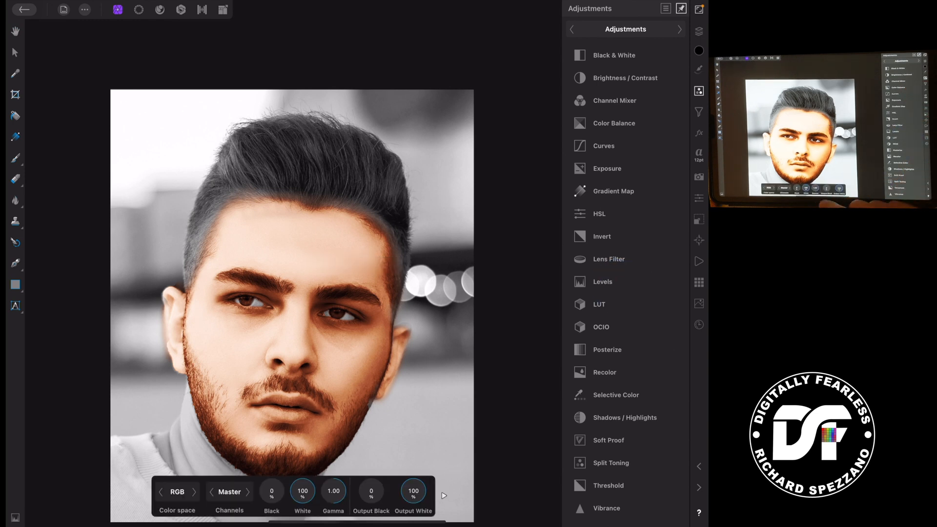
left_click(333, 491)
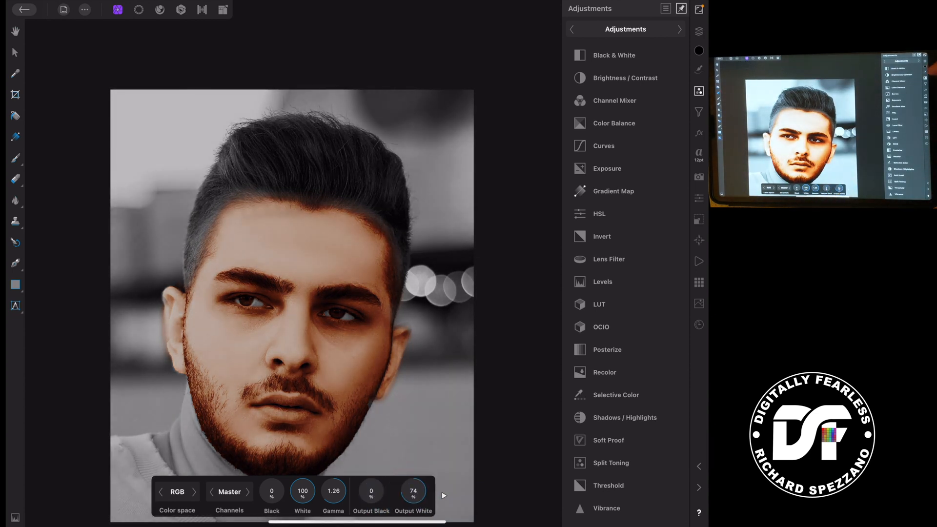
left_click(699, 31)
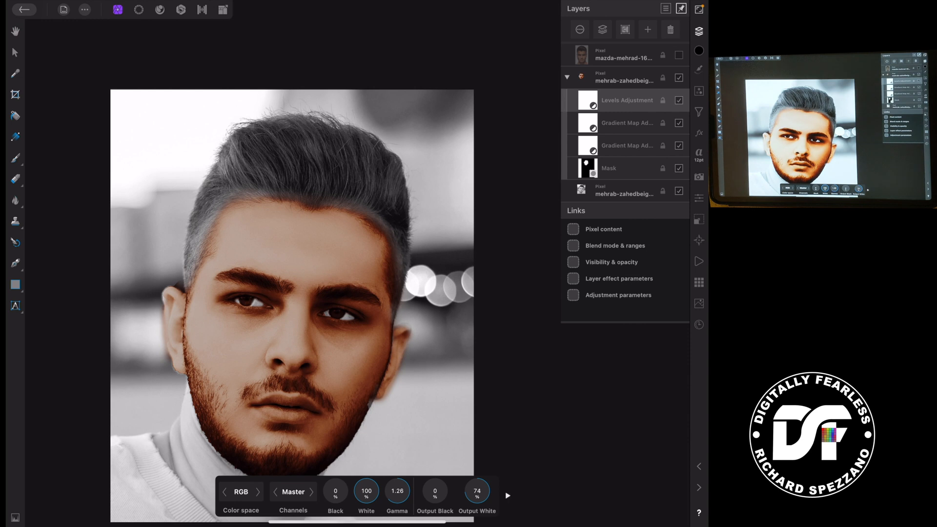
left_click(508, 496)
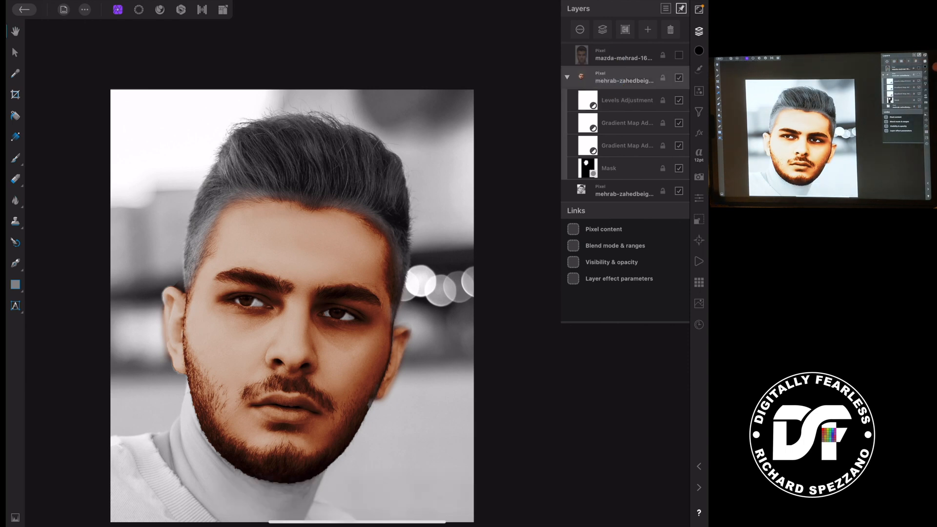
Add a Curves adjustment switched from Master to the Red channel, undoing a stray curve tweak
left_click(699, 91)
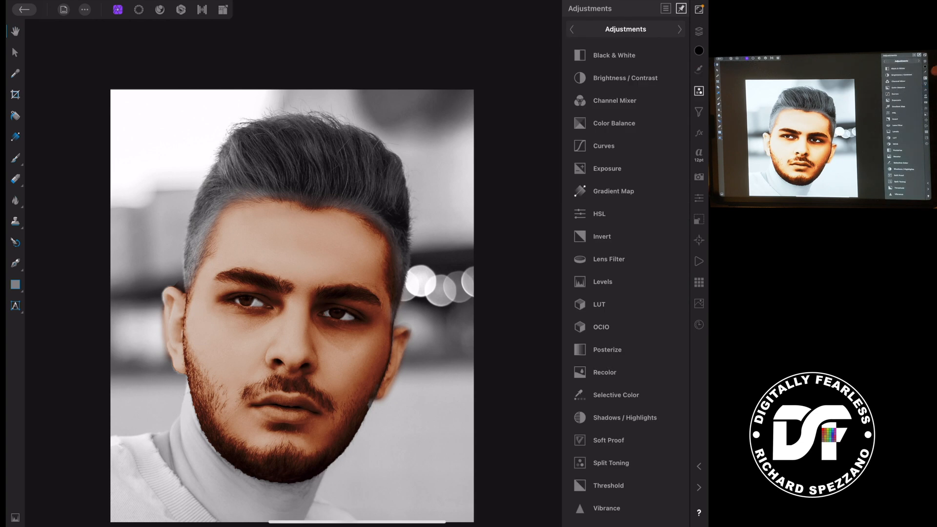
left_click(603, 145)
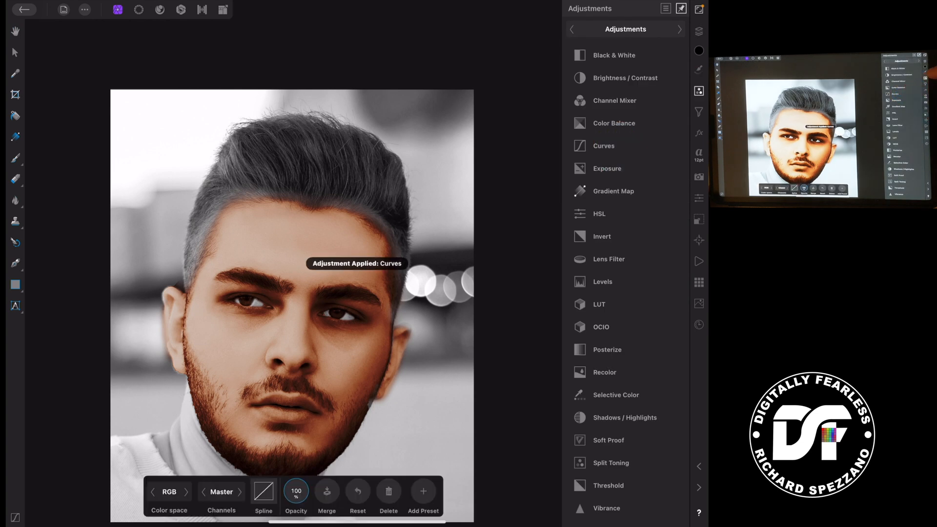
left_click(221, 492)
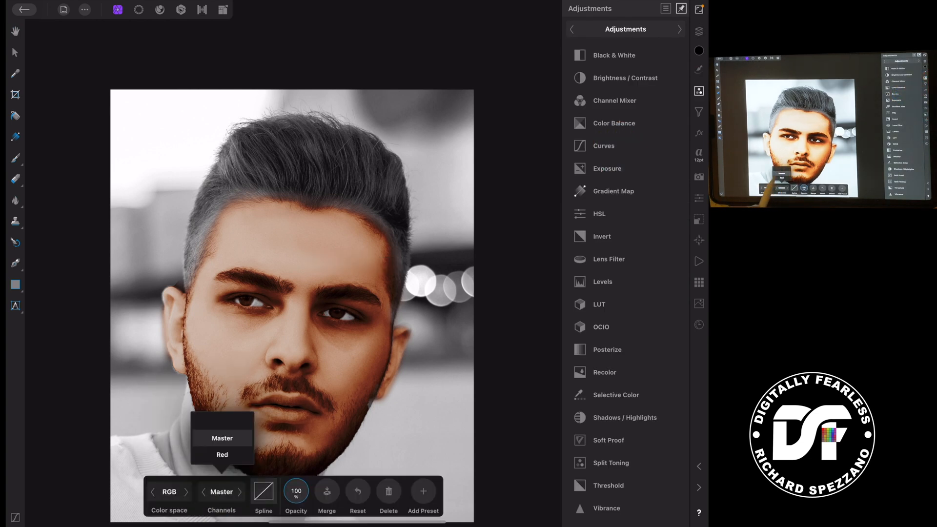
left_click(221, 453)
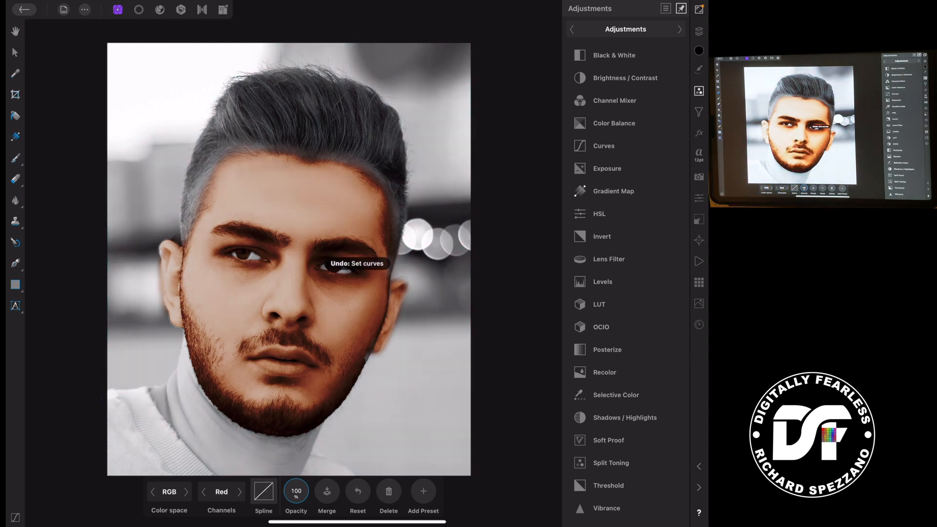
left_click(357, 491)
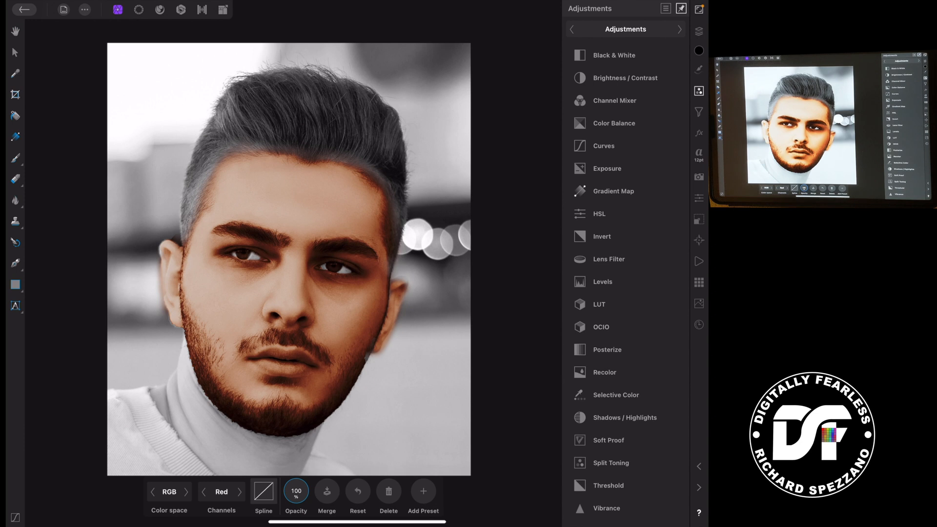